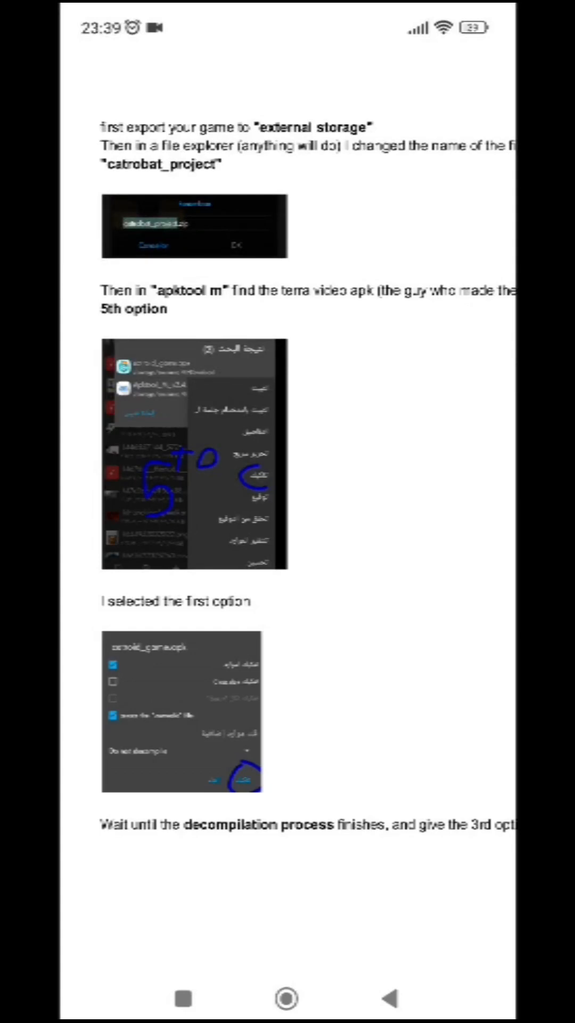
Step: Export the deez nuts project as a .catrobat file saved into the APK's folder
left_click(286, 998)
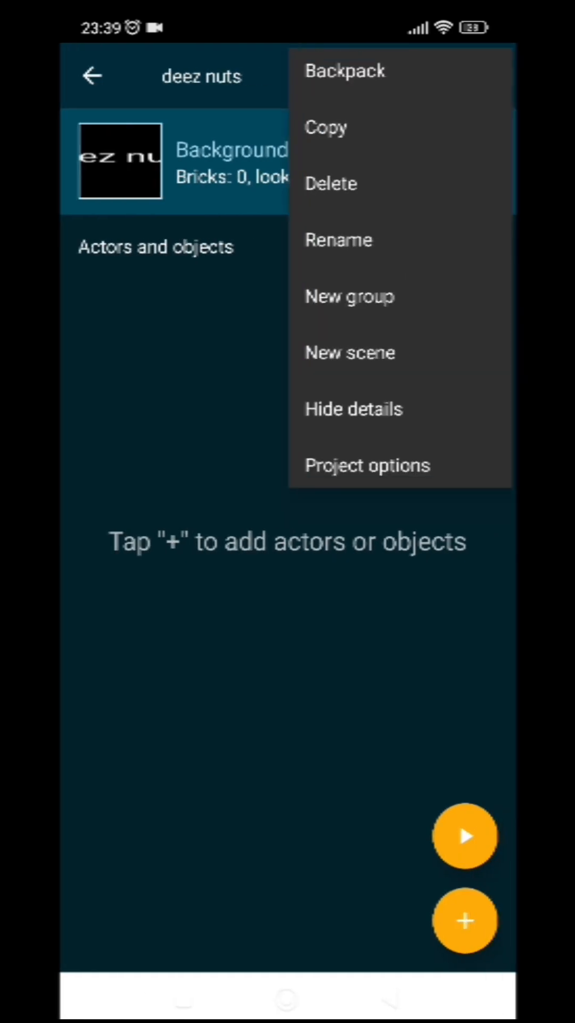
left_click(367, 465)
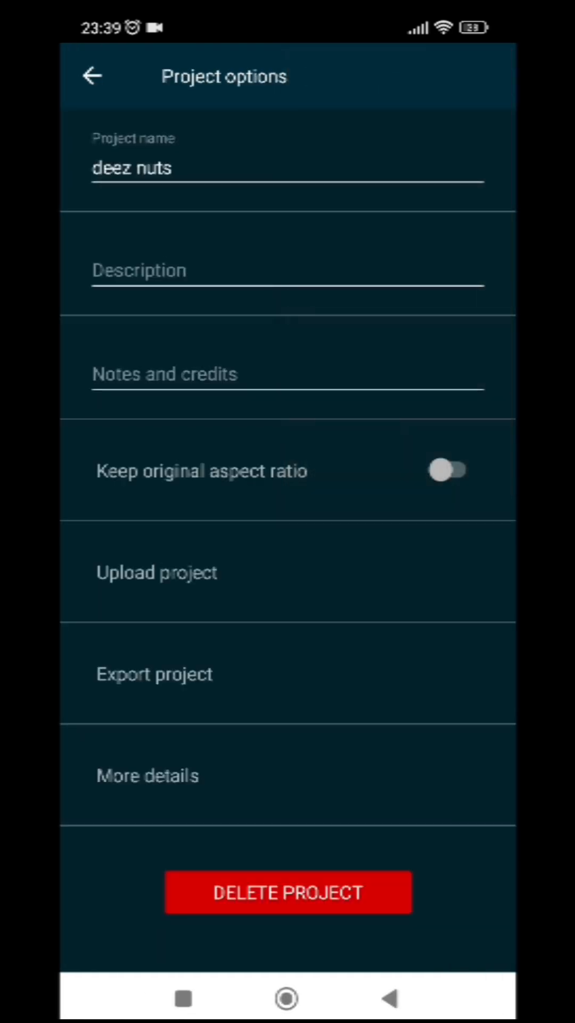
left_click(155, 673)
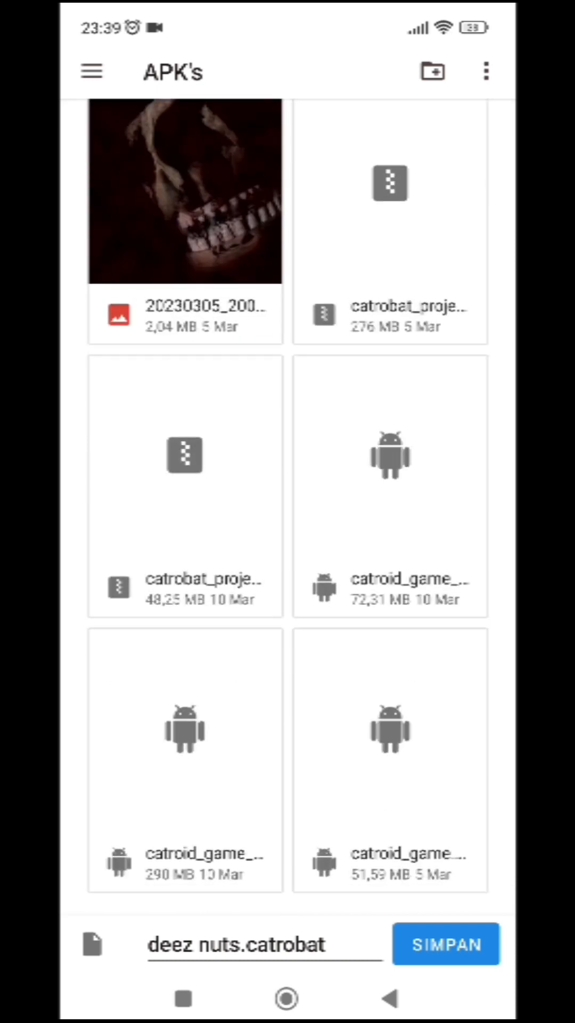
left_click(445, 944)
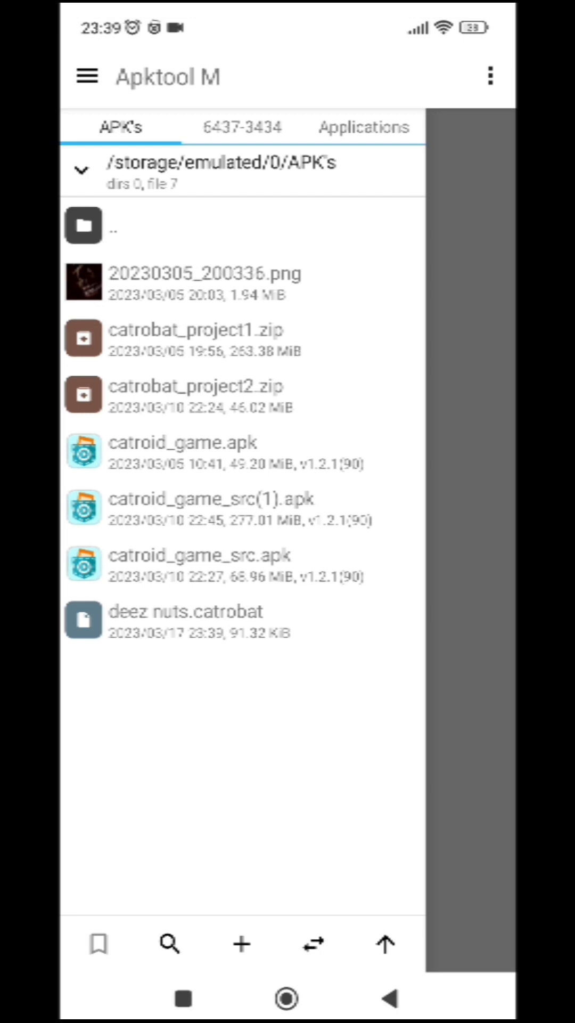
Step: Rename the exported deez nuts.catrobat file to catrobat_project.zip
left_click(196, 613)
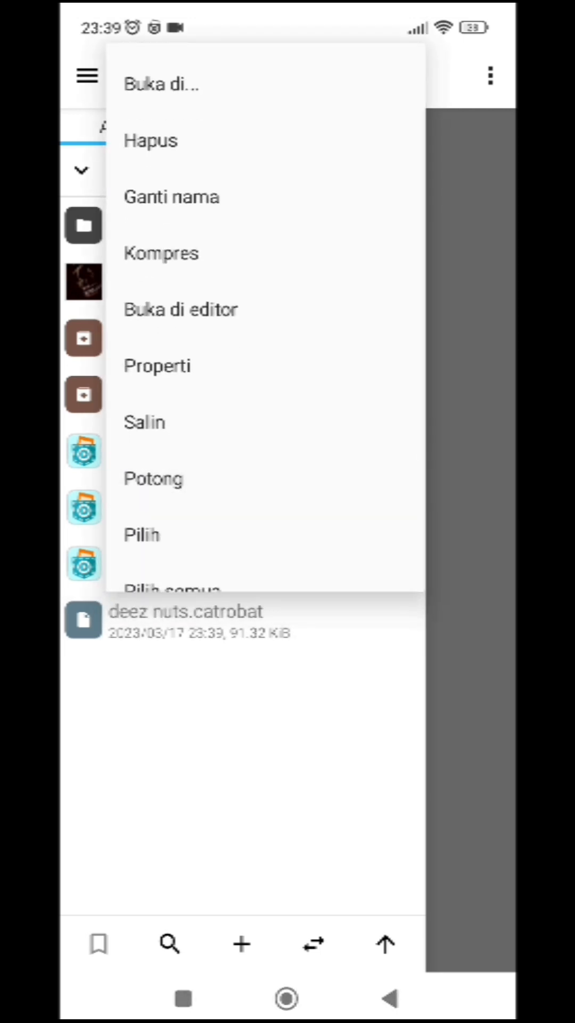
left_click(171, 196)
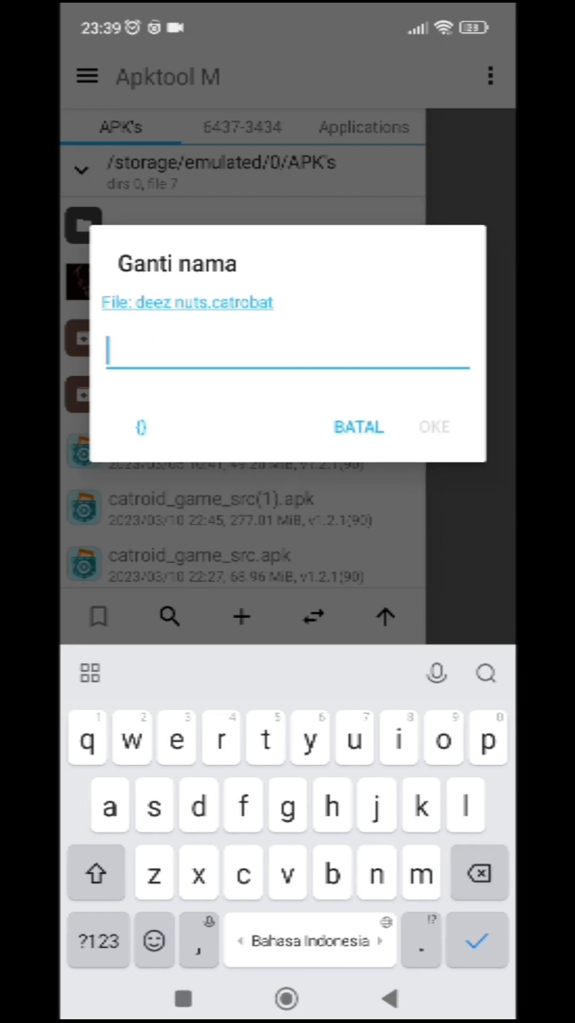
type("catrbat_project")
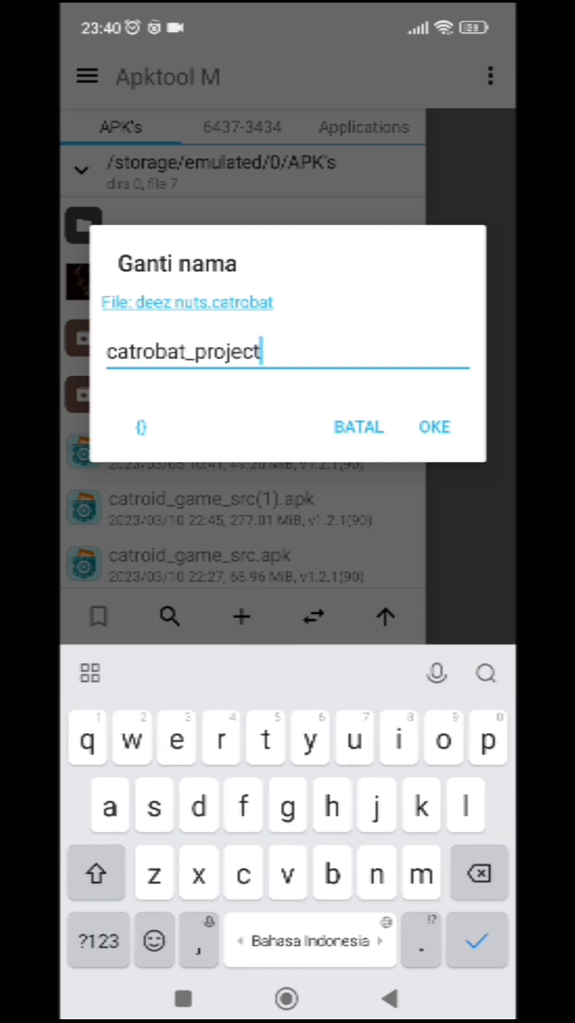
type(".")
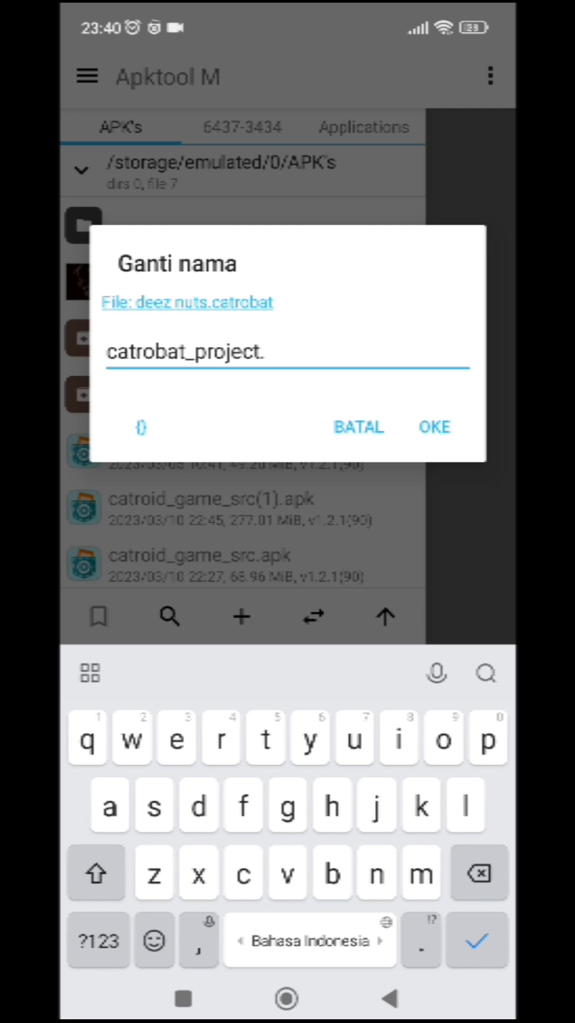
left_click(433, 427)
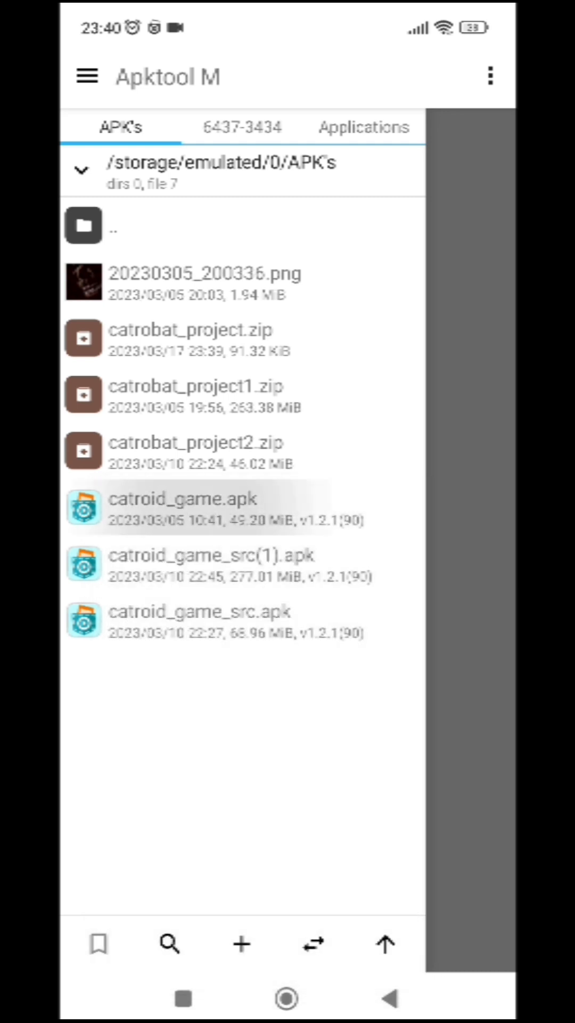
Step: Decompile catroid_game.apk with resource decompilation enabled
left_click(196, 507)
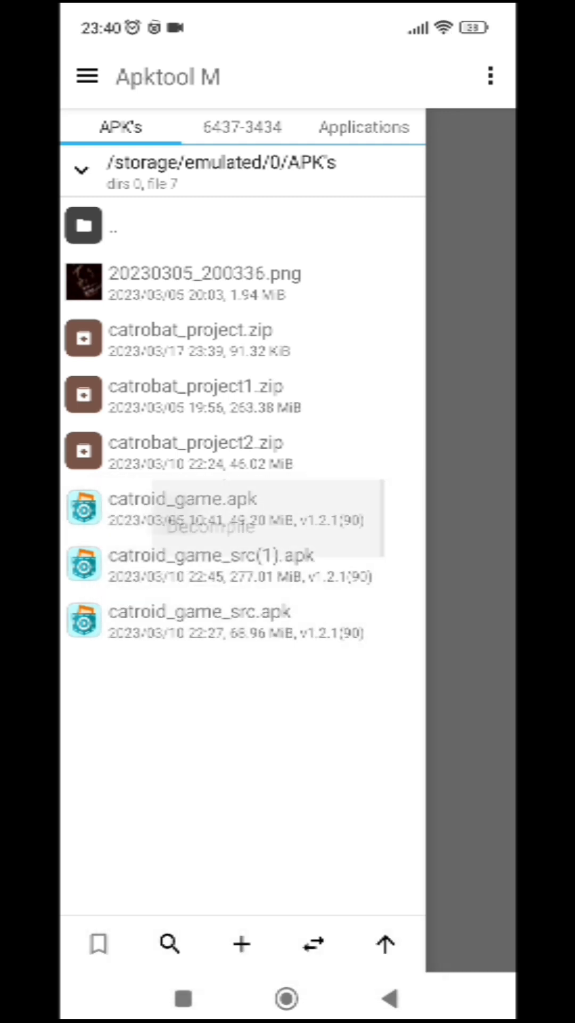
left_click(205, 508)
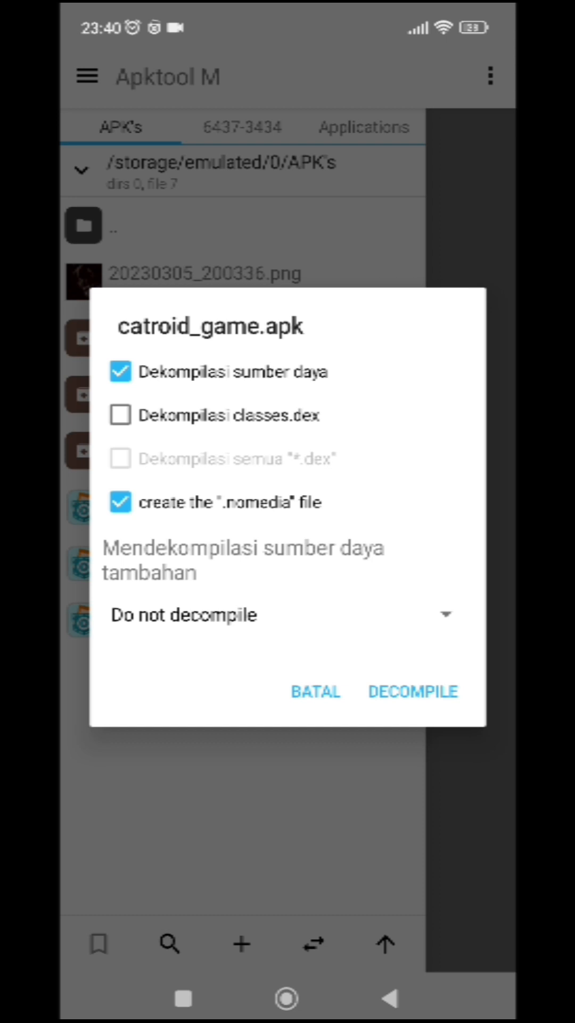
left_click(412, 690)
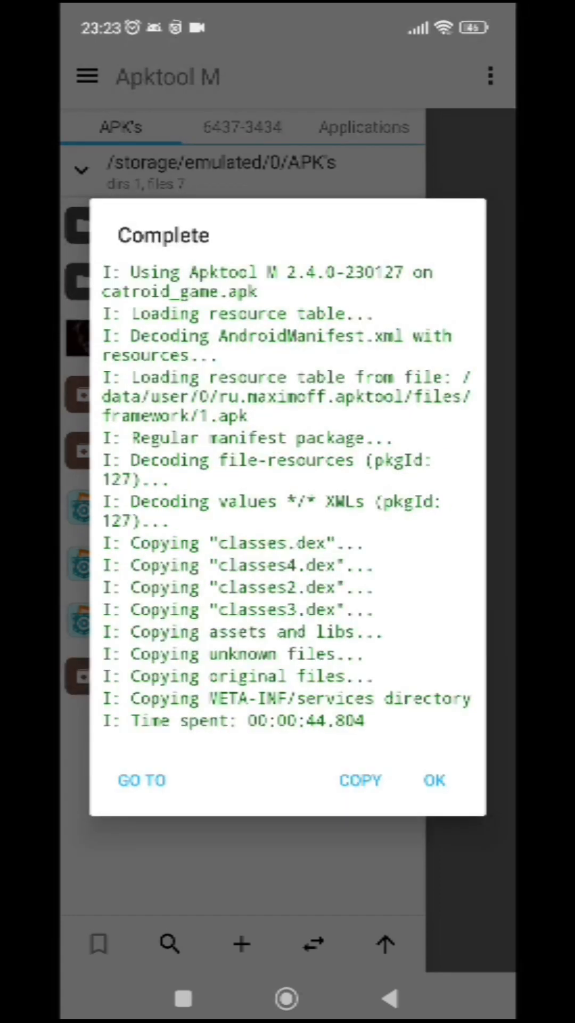
Step: Dismiss the decompile log, rename deez nuts.zip to catrobat_project.zip and enter catroid_game_src
left_click(434, 780)
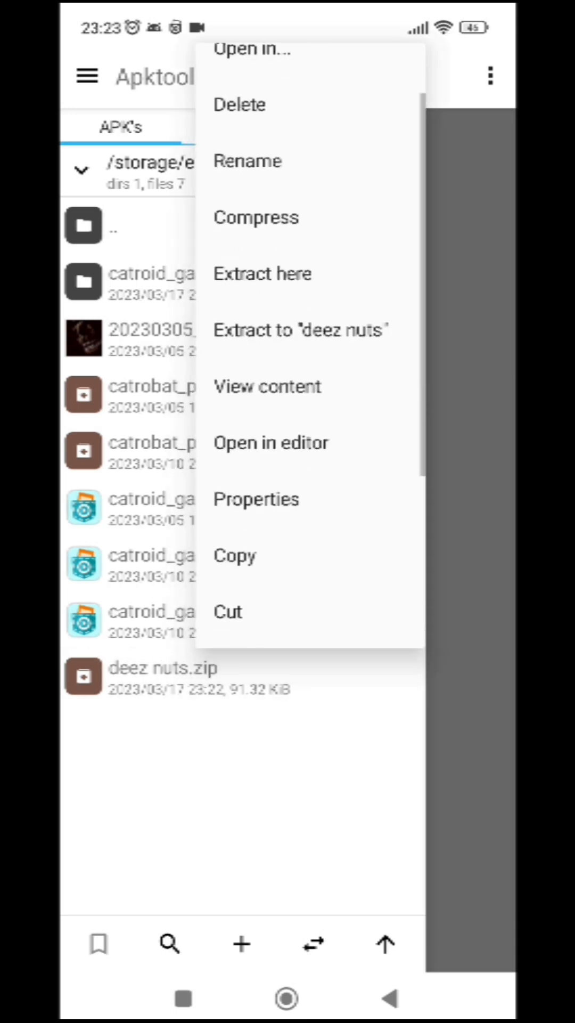
left_click(249, 161)
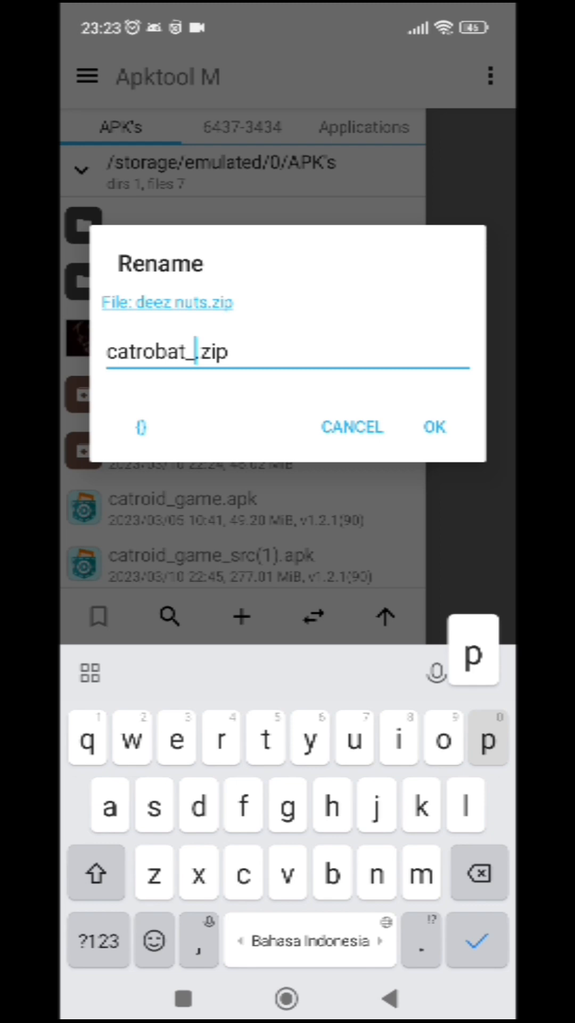
type("project")
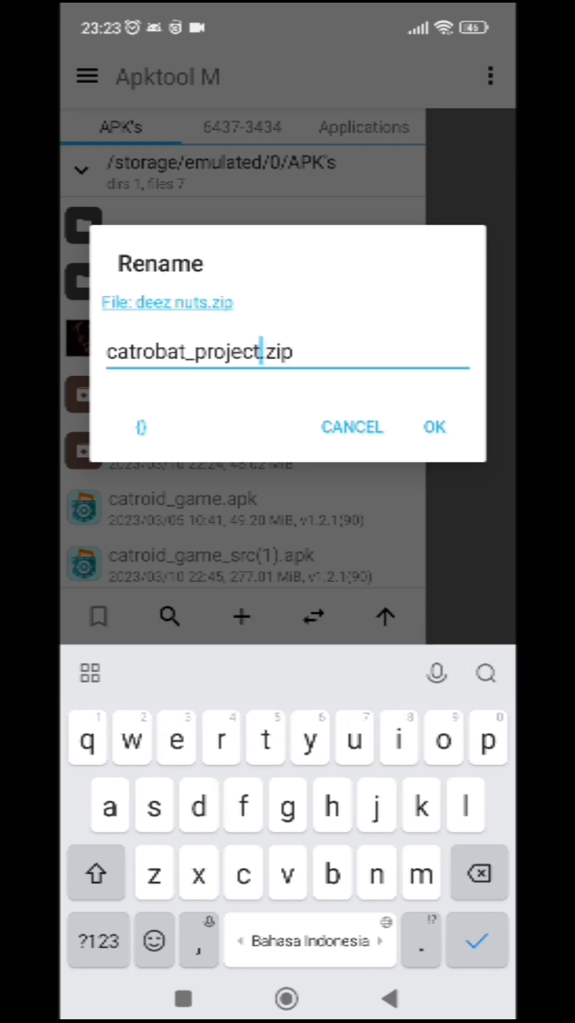
left_click(434, 427)
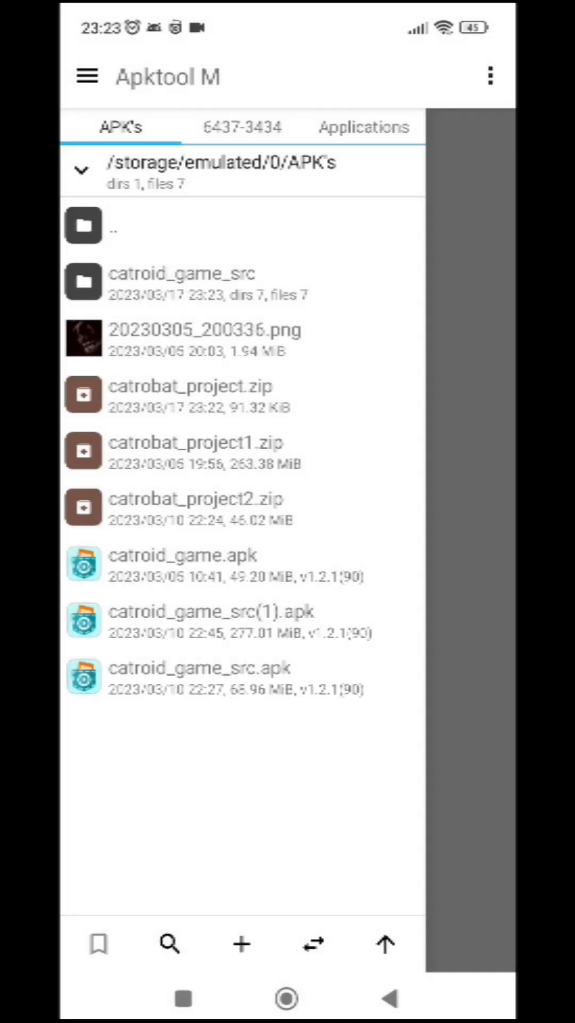
left_click(182, 394)
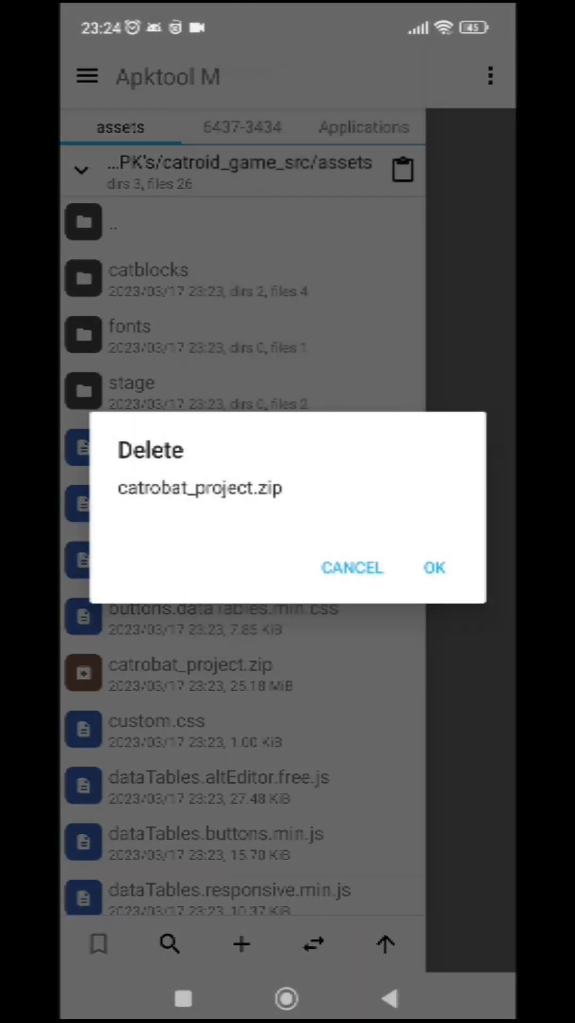
Step: Confirm deleting the old catrobat_project.zip from the decompiled assets folder
left_click(434, 566)
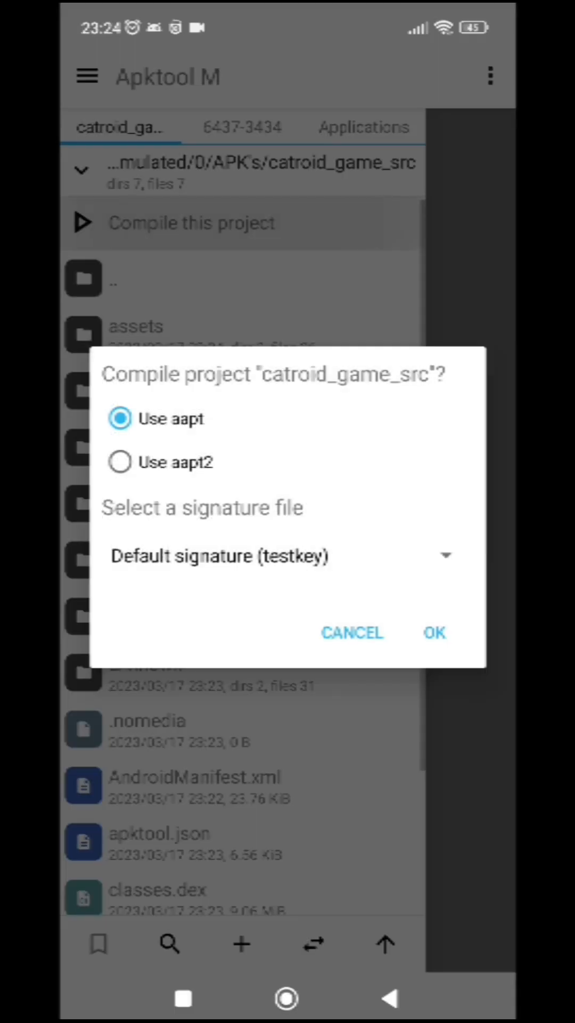
Step: Compile catroid_game_src into a signed catroid_game_src.apk with aapt and the testkey signature
left_click(434, 633)
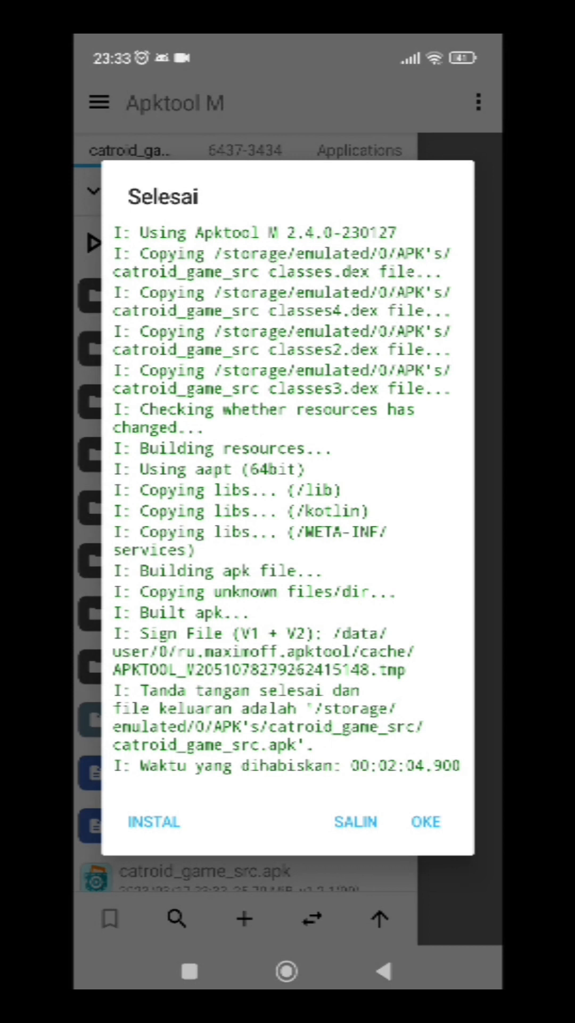
Step: Install the rebuilt Pocket Code APK, confirming through the security scan
left_click(152, 821)
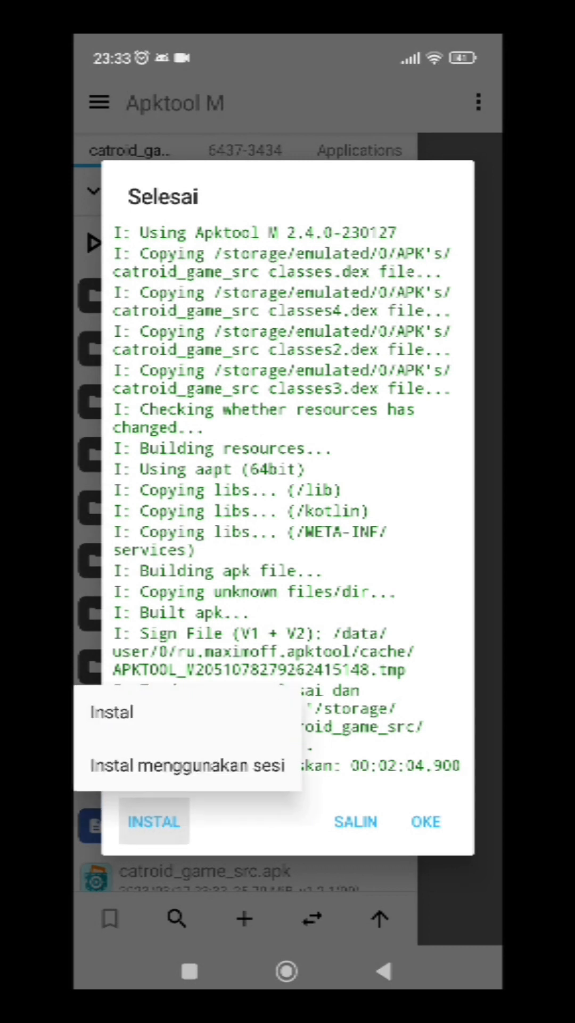
left_click(111, 711)
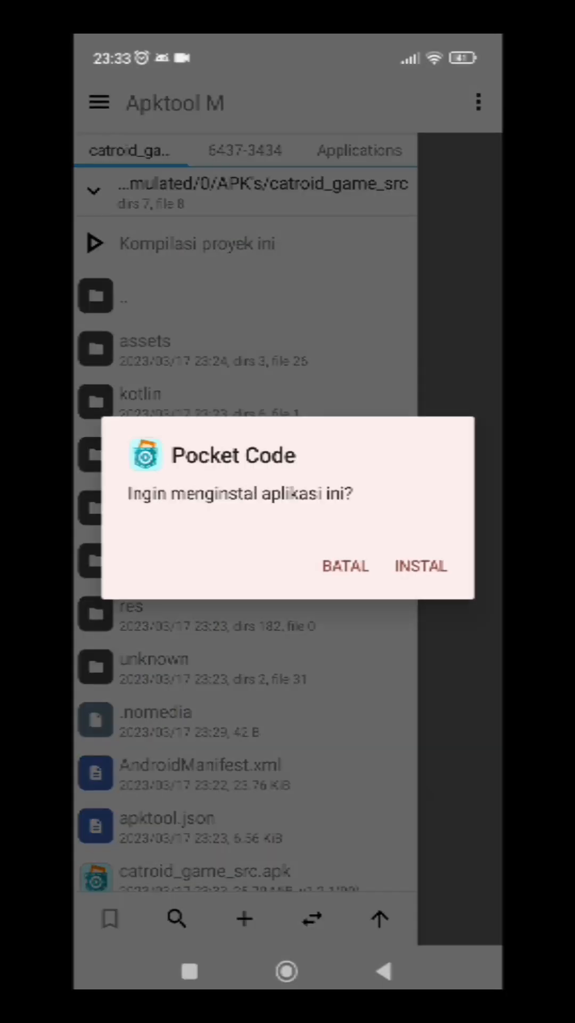
left_click(420, 566)
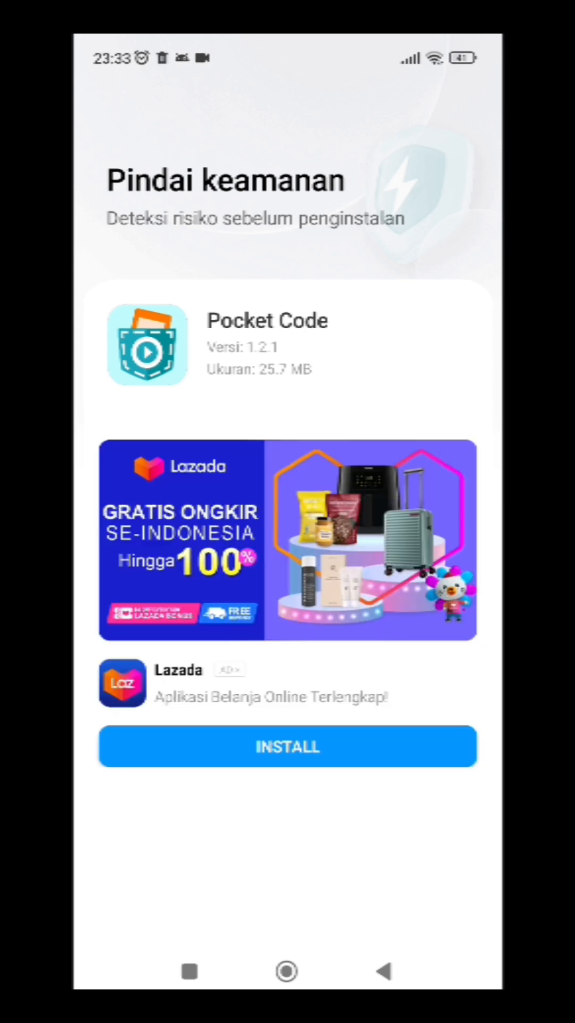
left_click(286, 746)
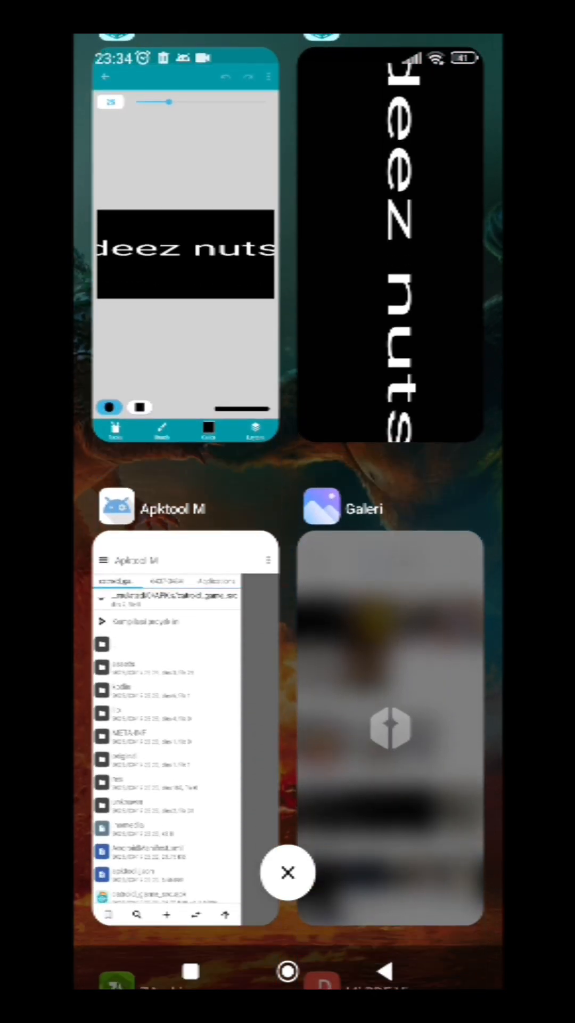
scroll("down", 3)
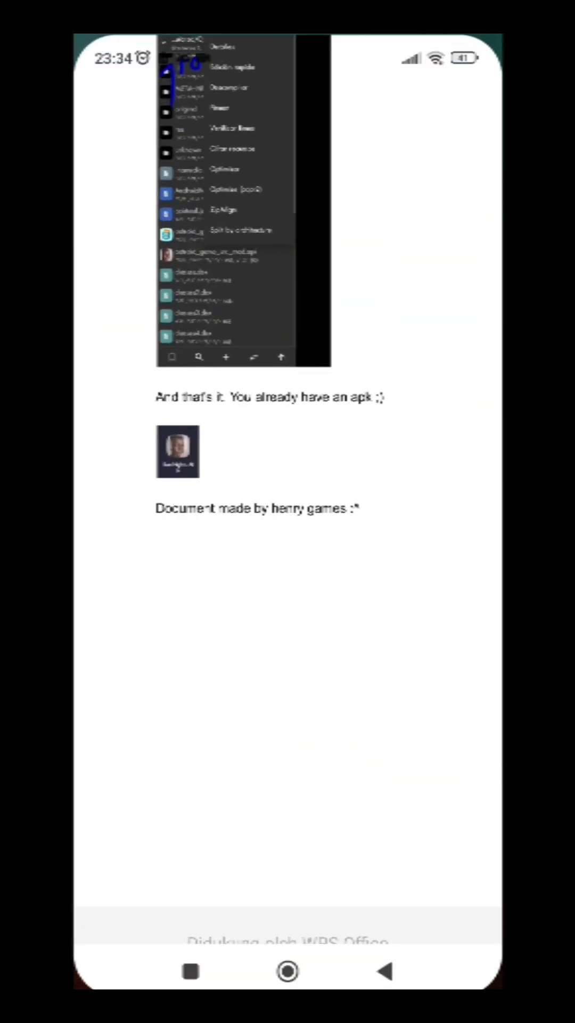
Step: Scroll the how_to_make_apk guide to the quick-edit step for the app's name and package data
scroll("down", 3)
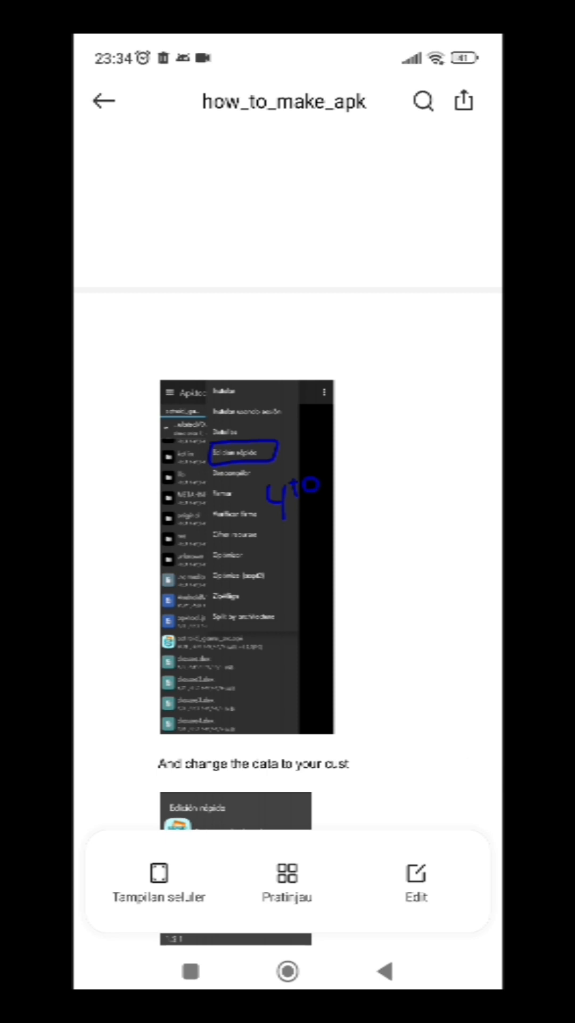
scroll("down", 3)
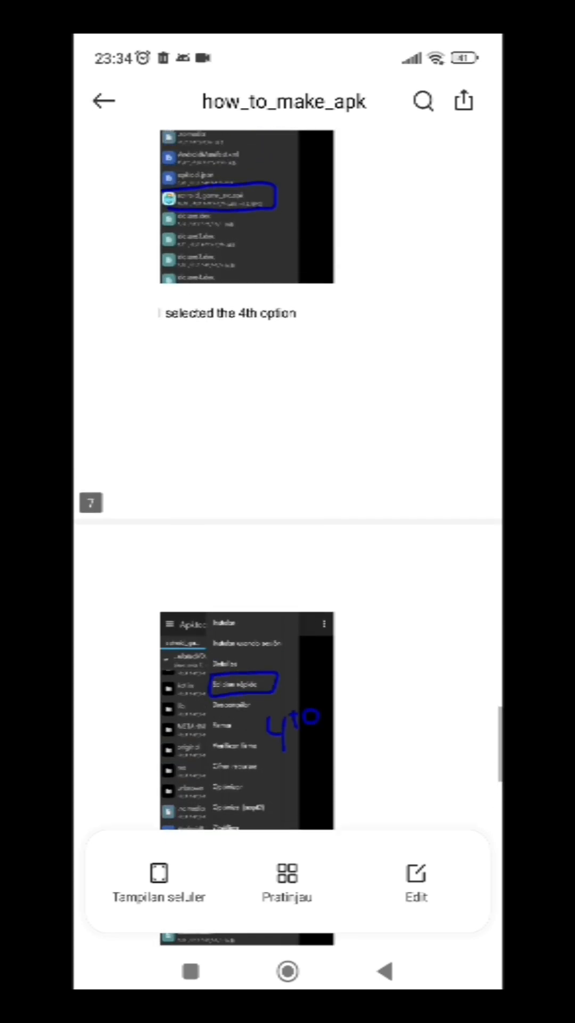
scroll("down", 3)
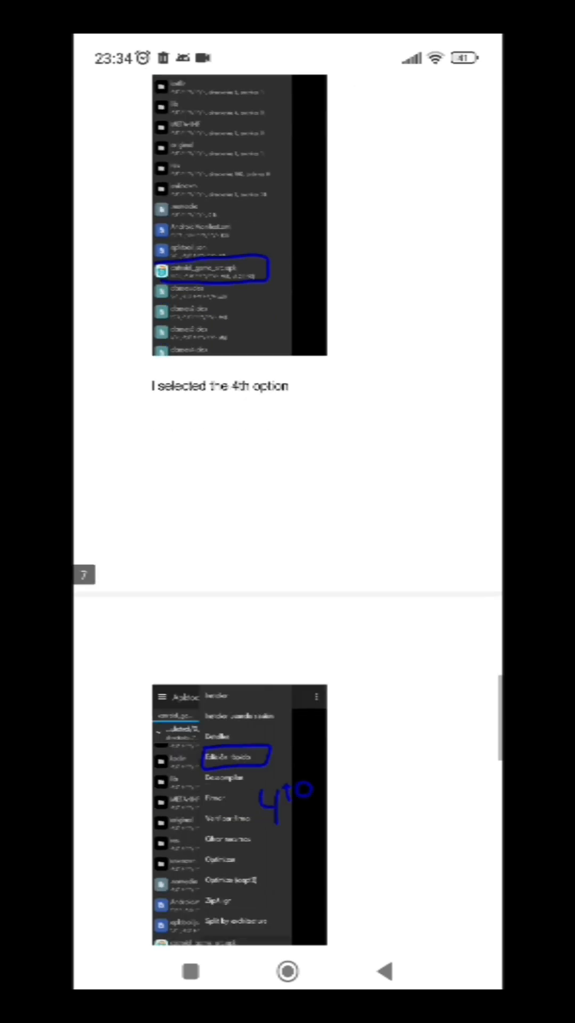
scroll("down", 3)
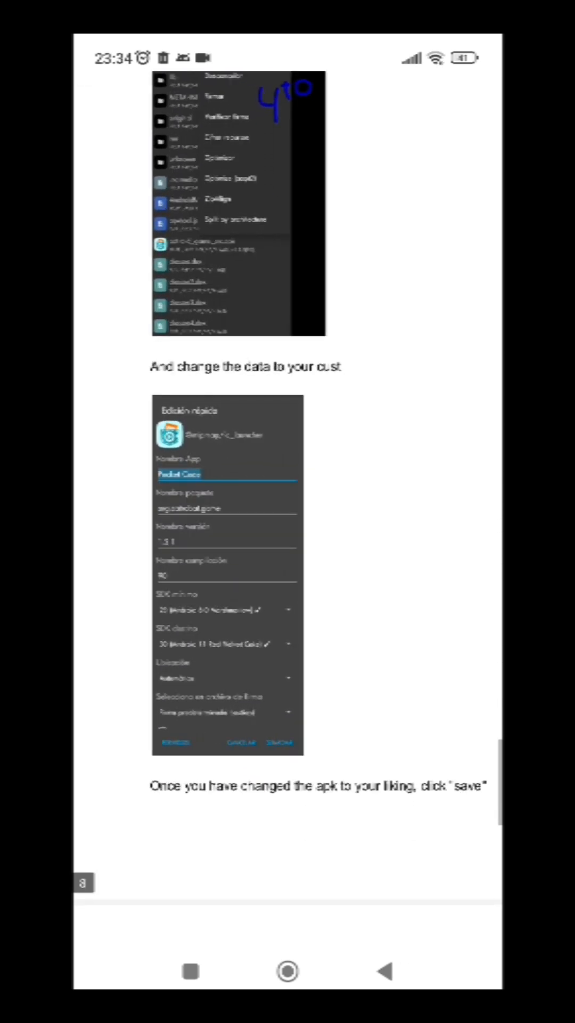
scroll("down", 3)
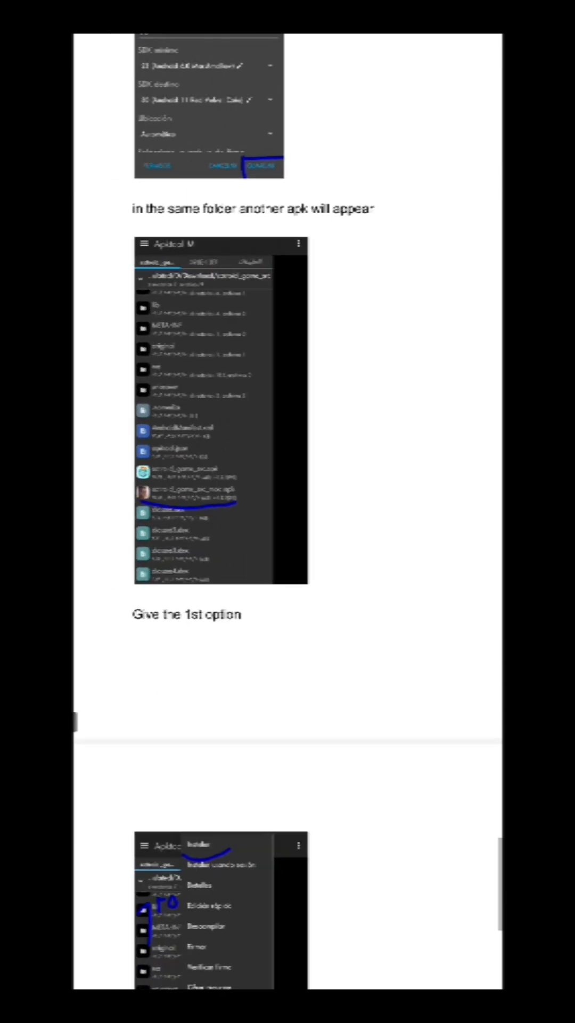
scroll("down", 3)
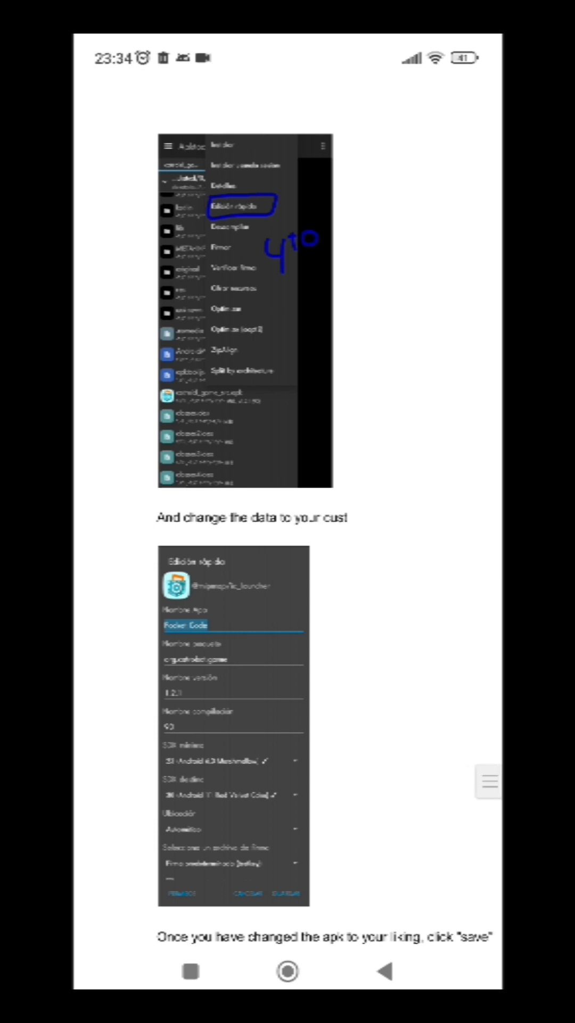
scroll("down", 3)
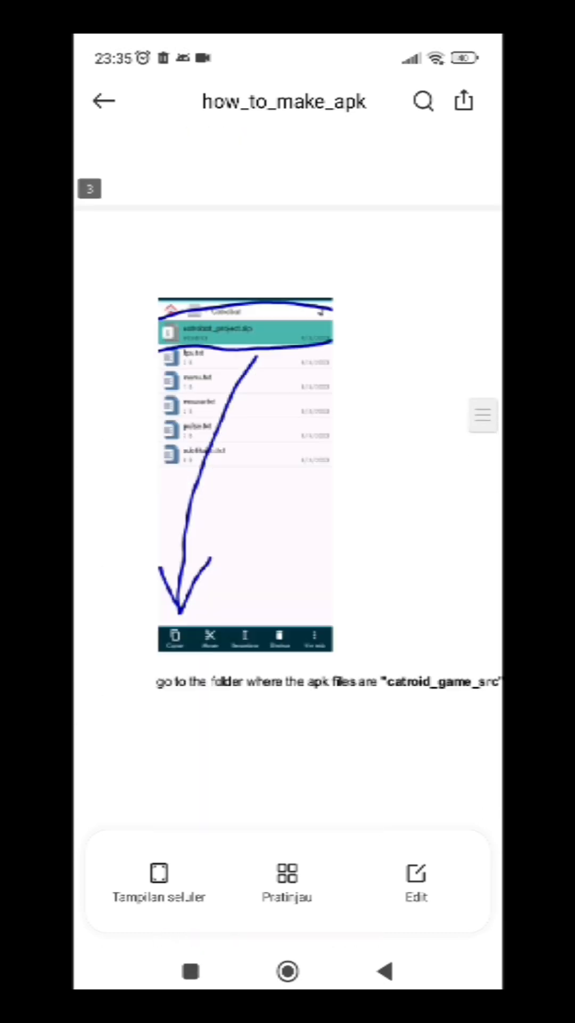
scroll("down", 3)
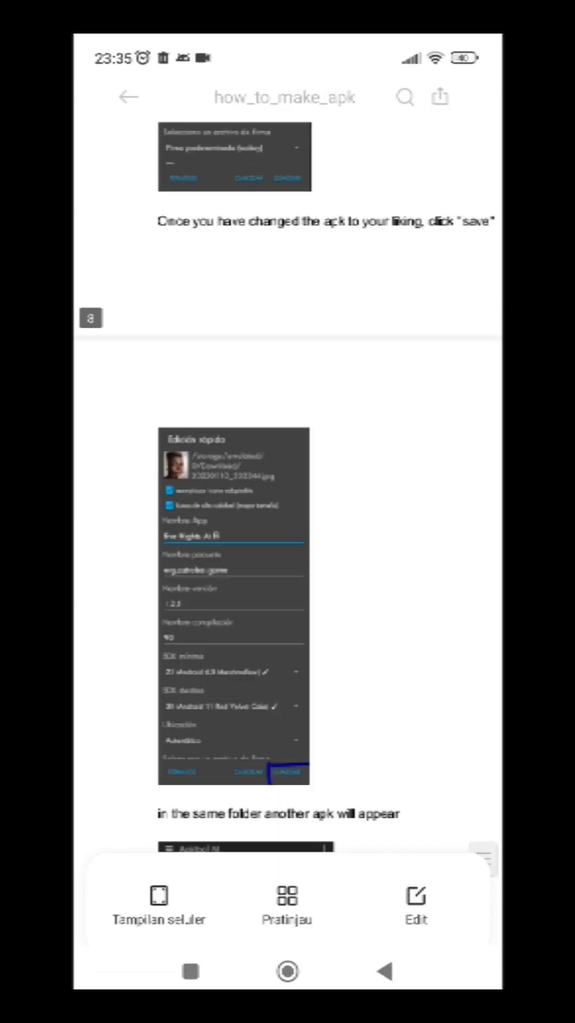
scroll("down", 3)
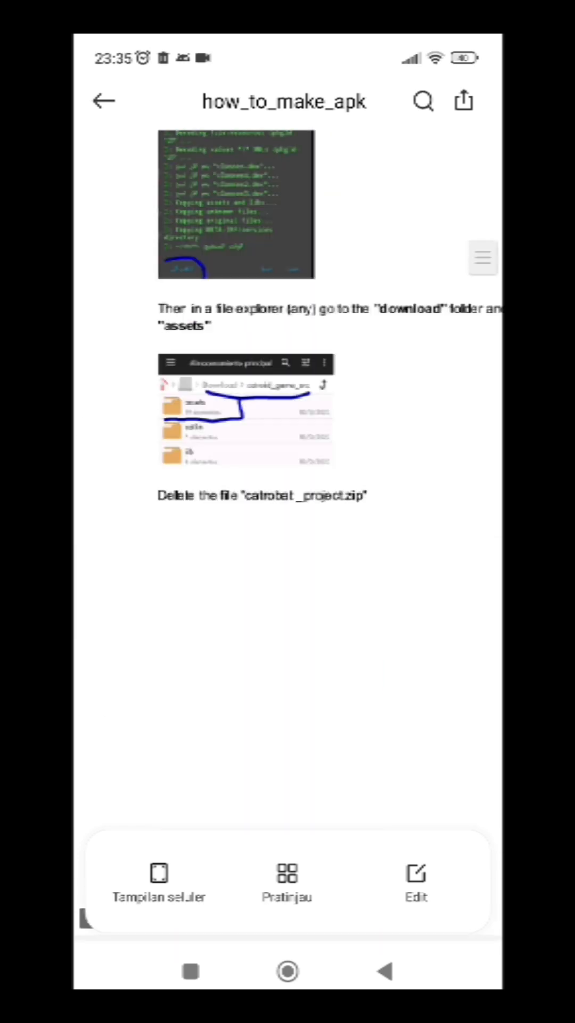
scroll("down", 3)
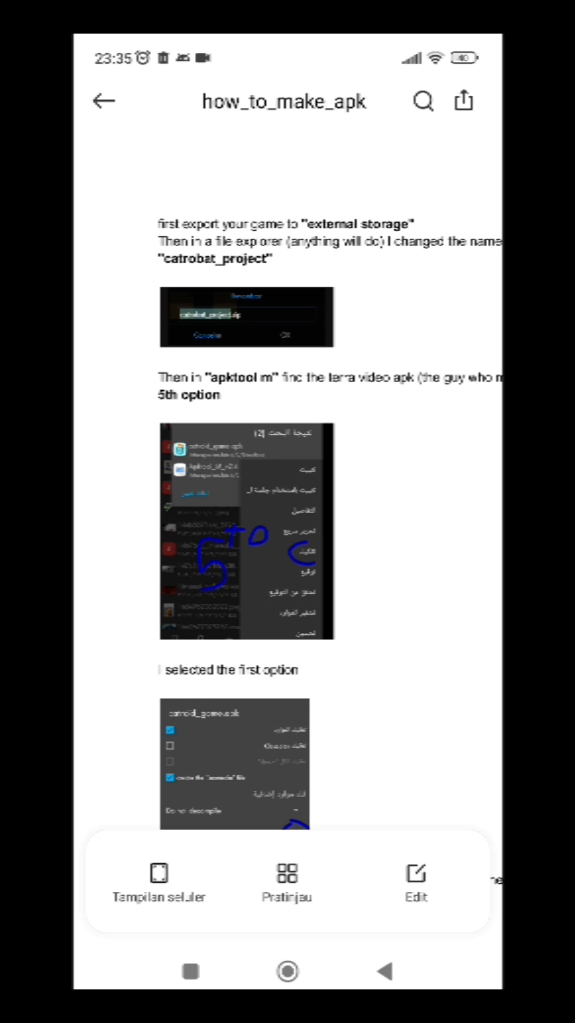
scroll("down", 3)
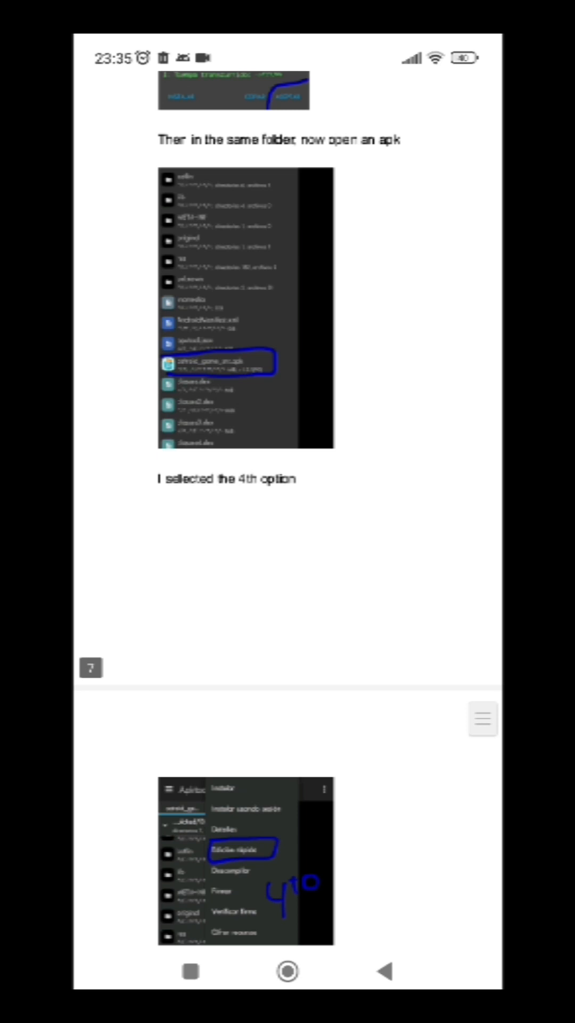